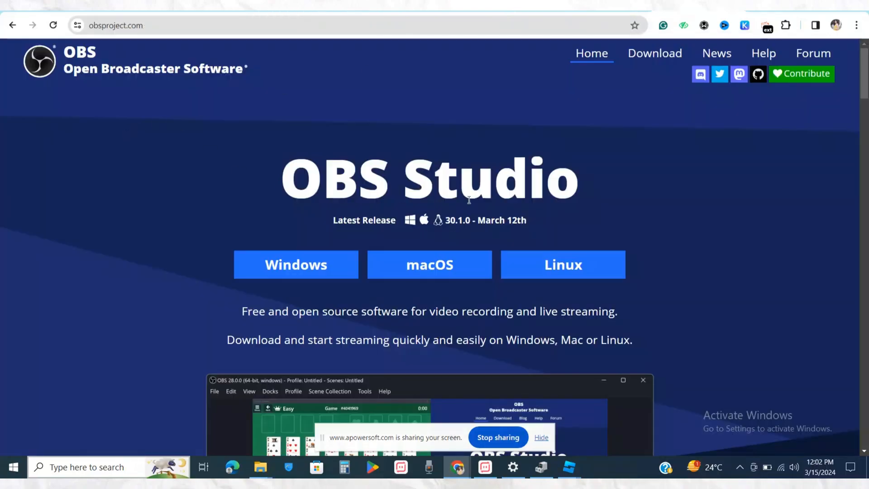
Step: Scroll down the OBS page to reach the MediaFire link for the fixer archive
{"action": "scroll", "scroll_direction": "down", "scroll_amount": 3}
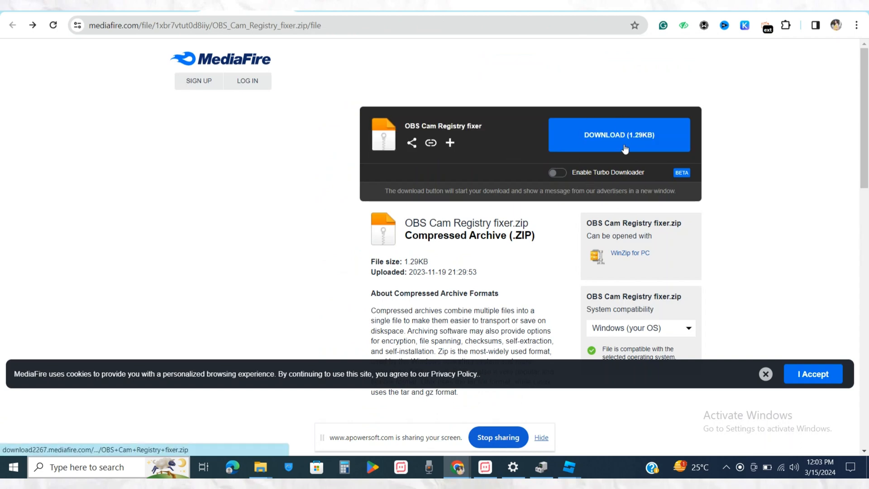
Step: Download the fixer zip and open its OBS Studio Fixer files folder from Chrome's downloads
{"action": "left_click", "coordinate": [619, 135]}
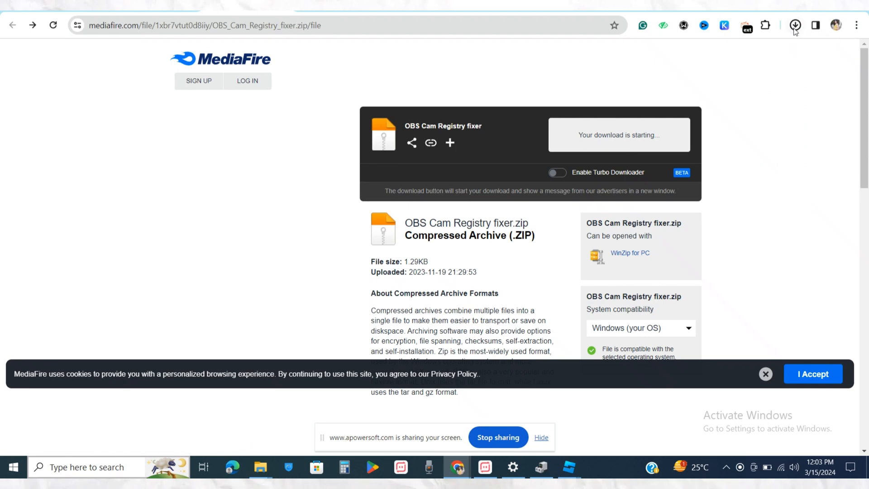
{"action": "left_click", "coordinate": [793, 26]}
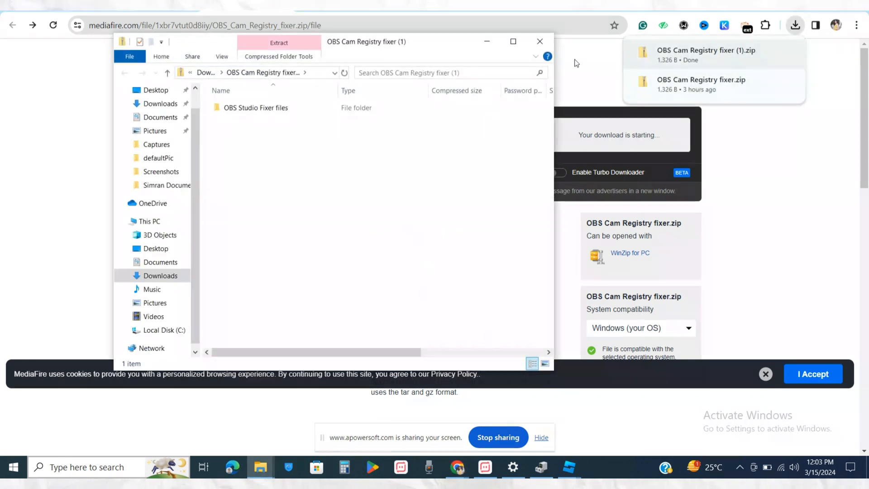
{"action": "left_click", "coordinate": [255, 108]}
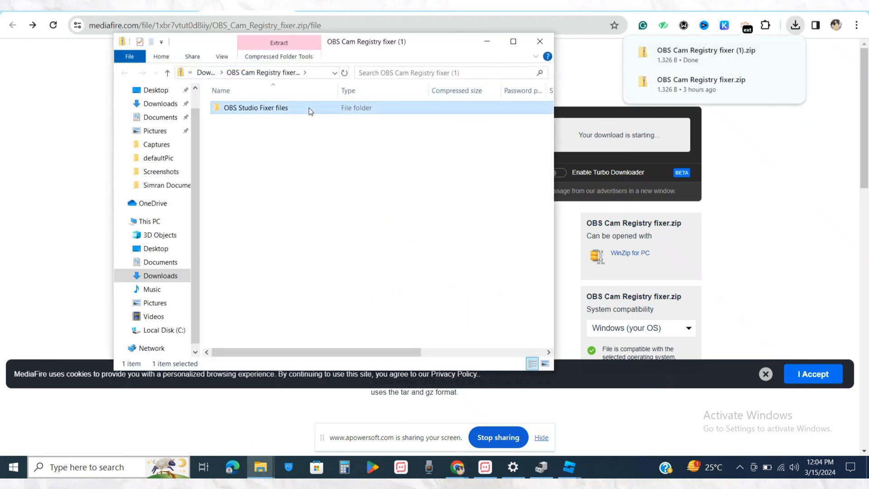
{"action": "double_click", "coordinate": [255, 107]}
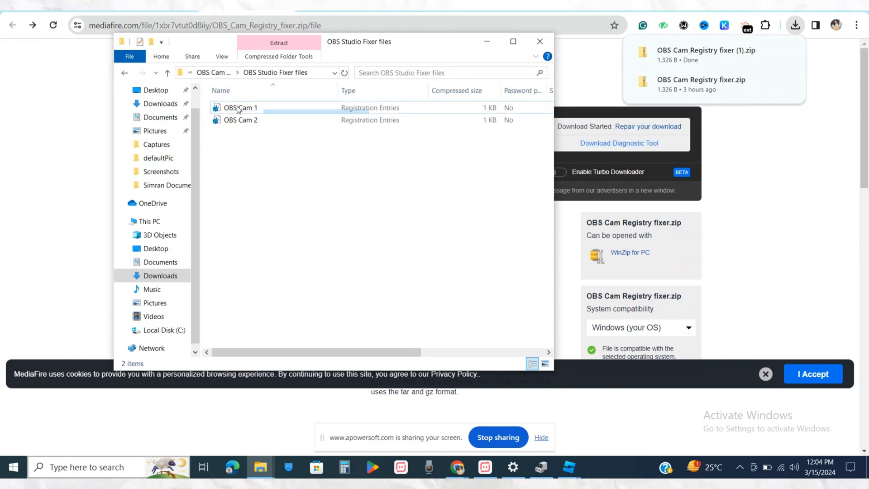
Step: Run the OBS Cam 1 registration entries file, confirming the unverified-file prompt
{"action": "left_click", "coordinate": [240, 108]}
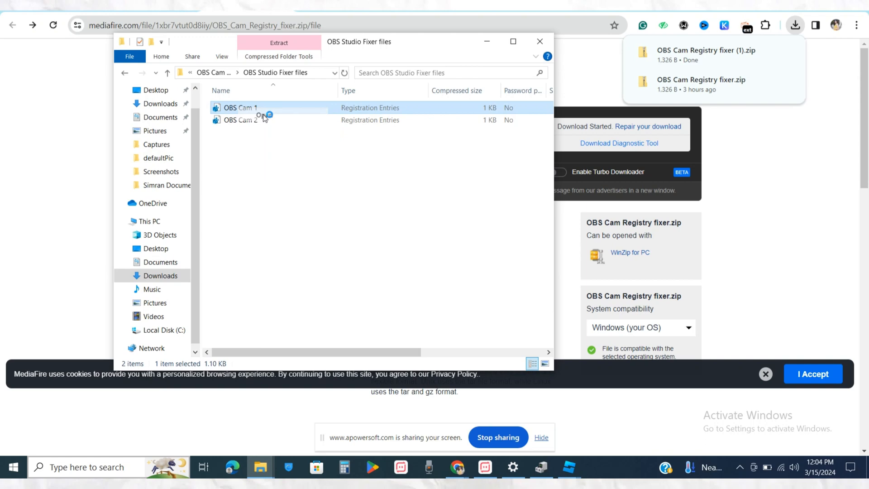
{"action": "double_click", "coordinate": [239, 107]}
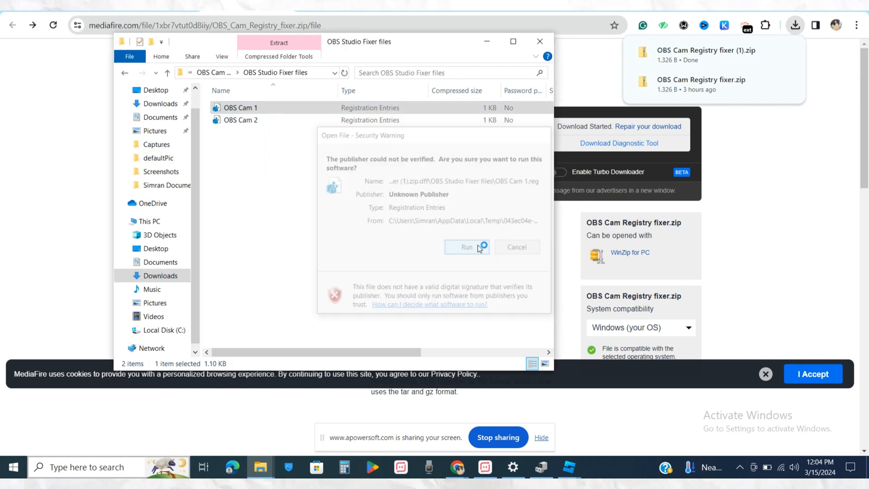
{"action": "left_click", "coordinate": [466, 246]}
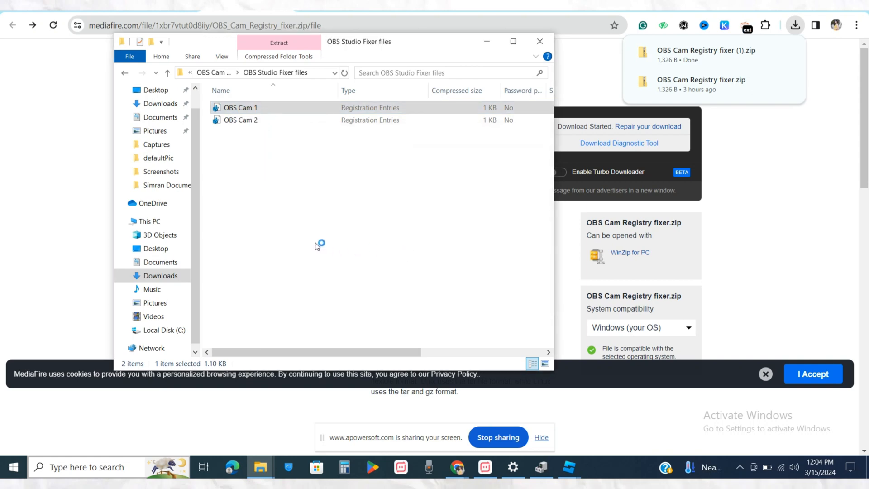
{"action": "double_click", "coordinate": [240, 108]}
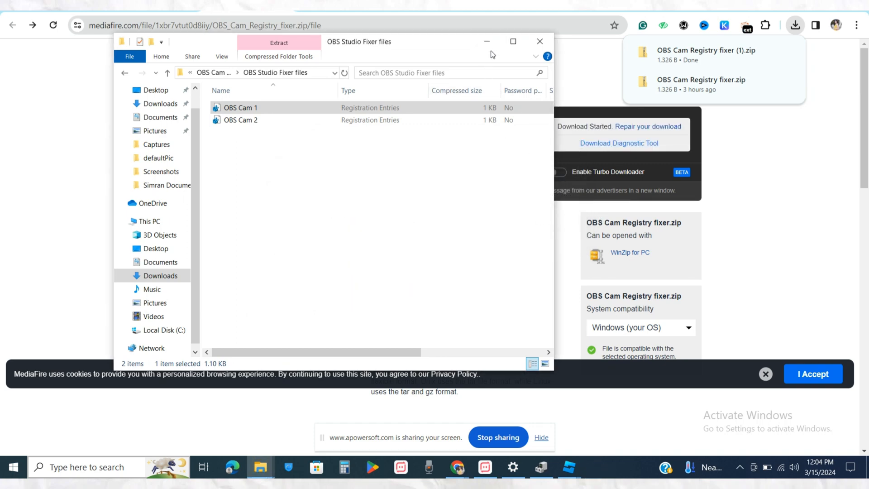
Step: Expand Cameras in Device Manager and show the context menu for HP TrueVision HD Camera
{"action": "left_click", "coordinate": [541, 467]}
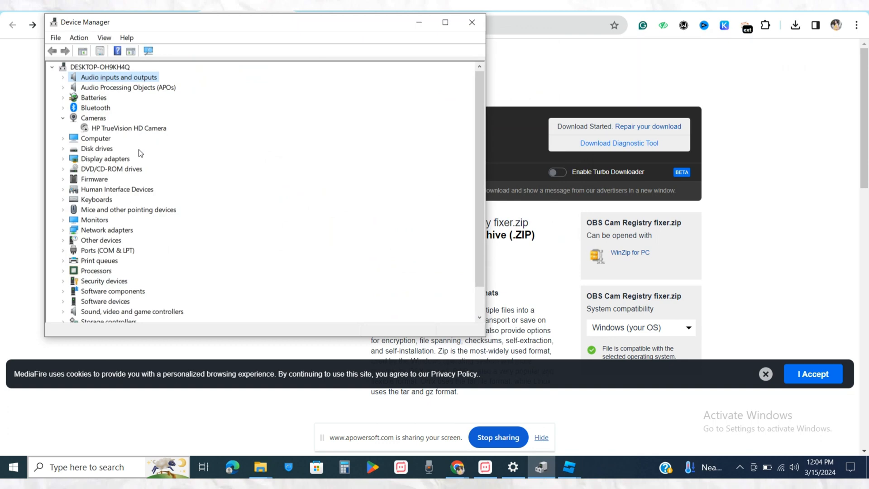
{"action": "mouse_move", "coordinate": [94, 119]}
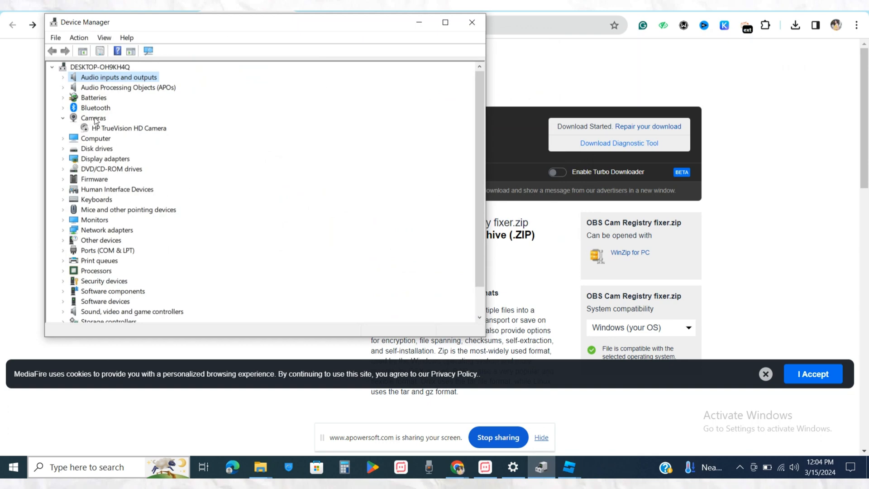
{"action": "left_click", "coordinate": [129, 128]}
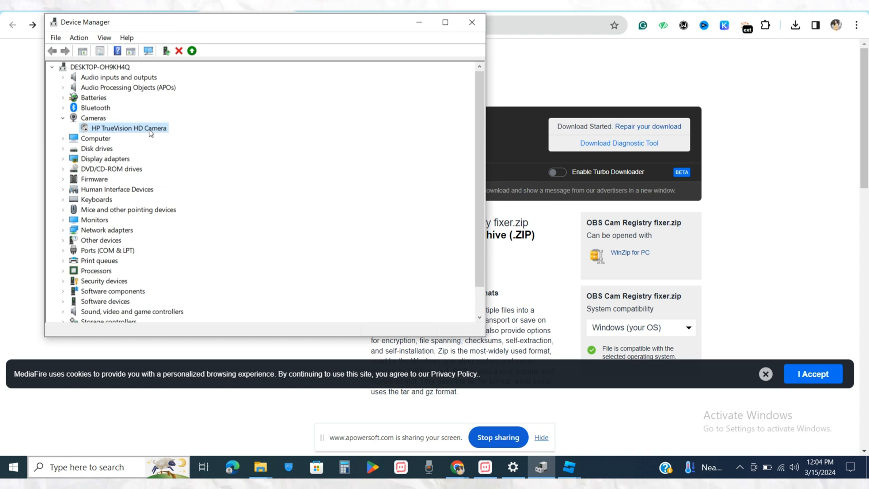
{"action": "right_click", "coordinate": [128, 127]}
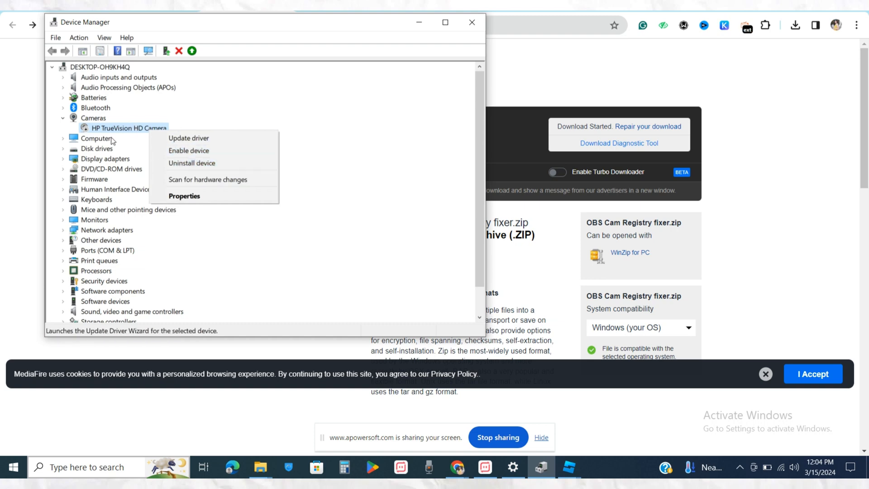
{"action": "mouse_move", "coordinate": [411, 33]}
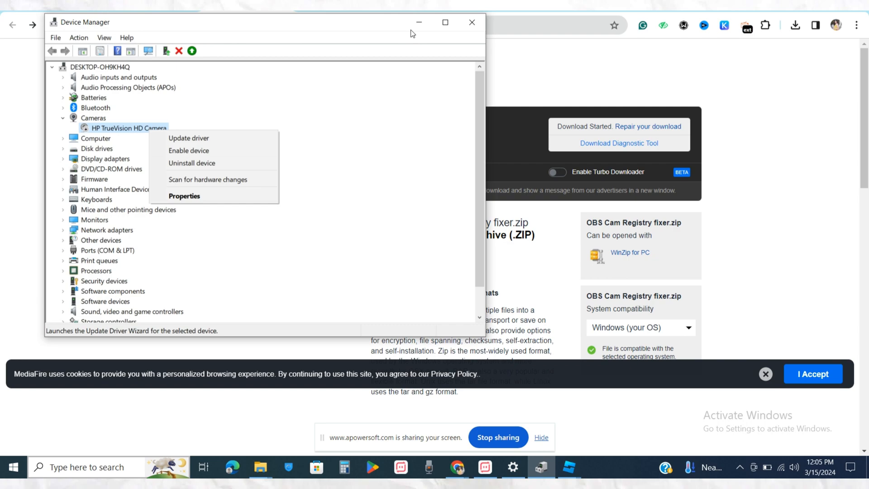